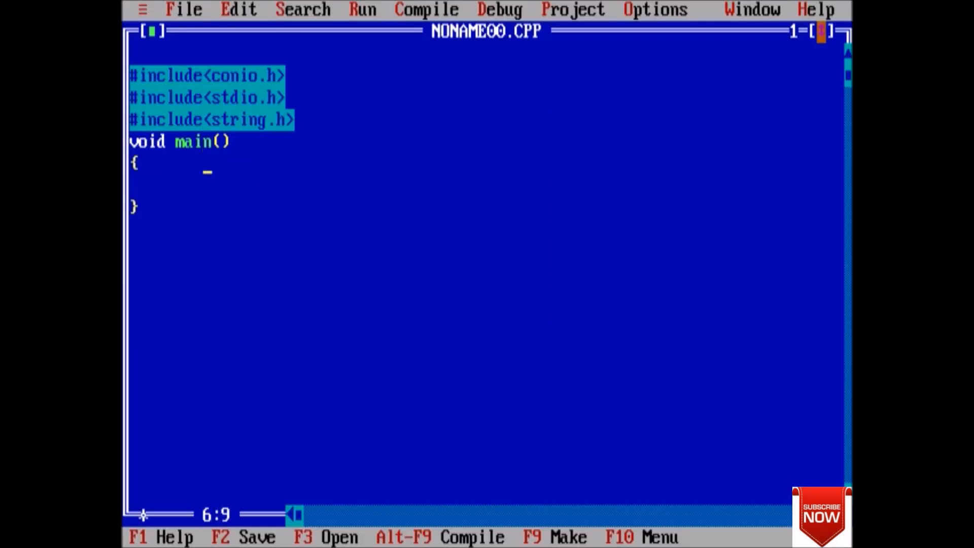
Step: Declare char arrays str[100] and reverse_str[100] inside main
type("char")
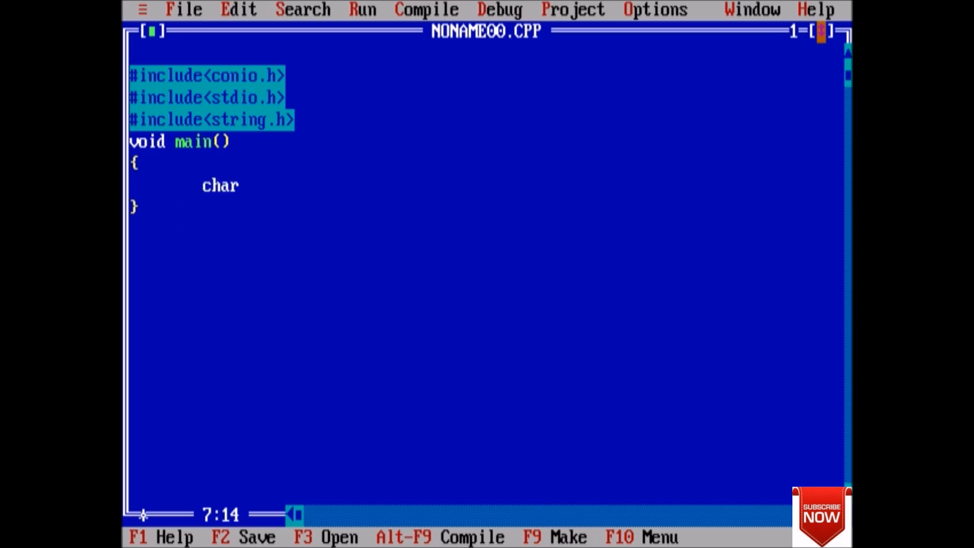
type("str[1")
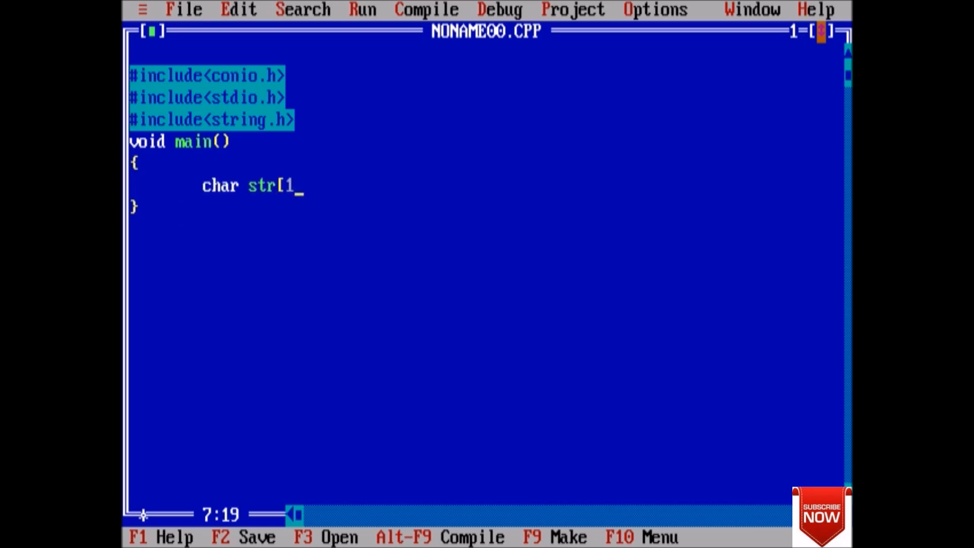
type("00],")
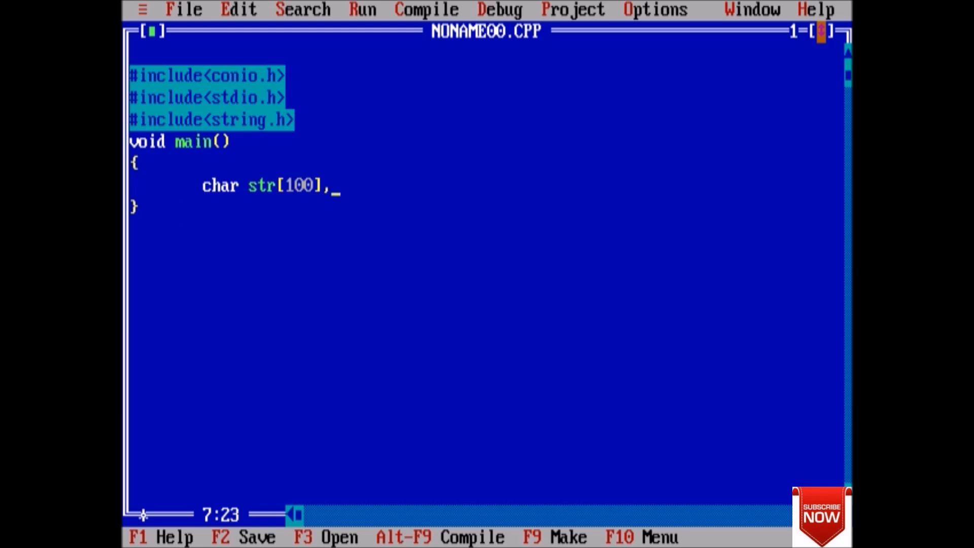
type("rev")
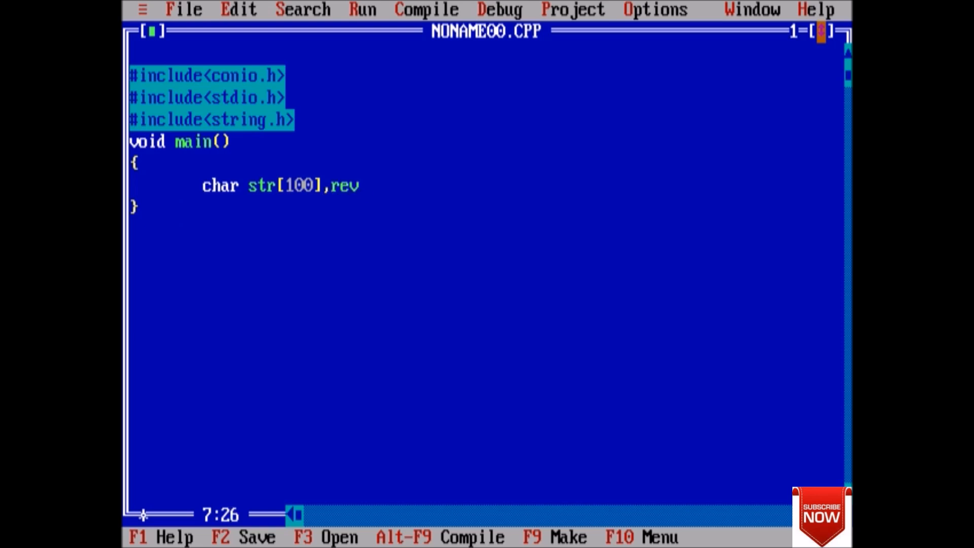
type("erse")
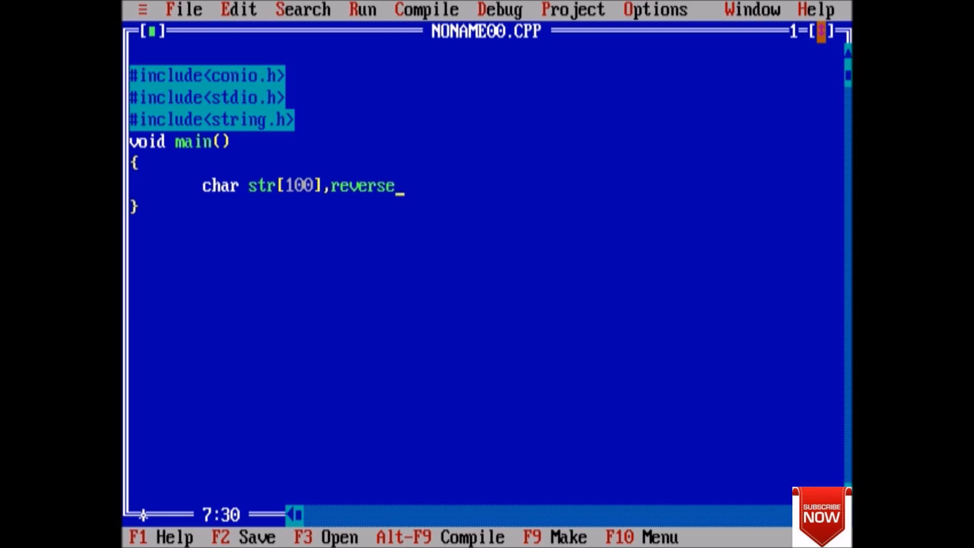
type("str")
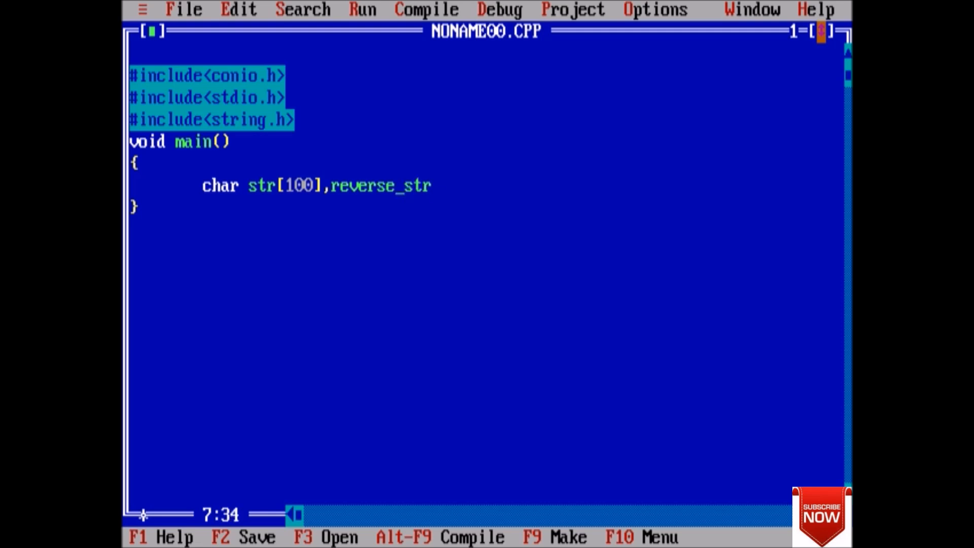
type("[100]")
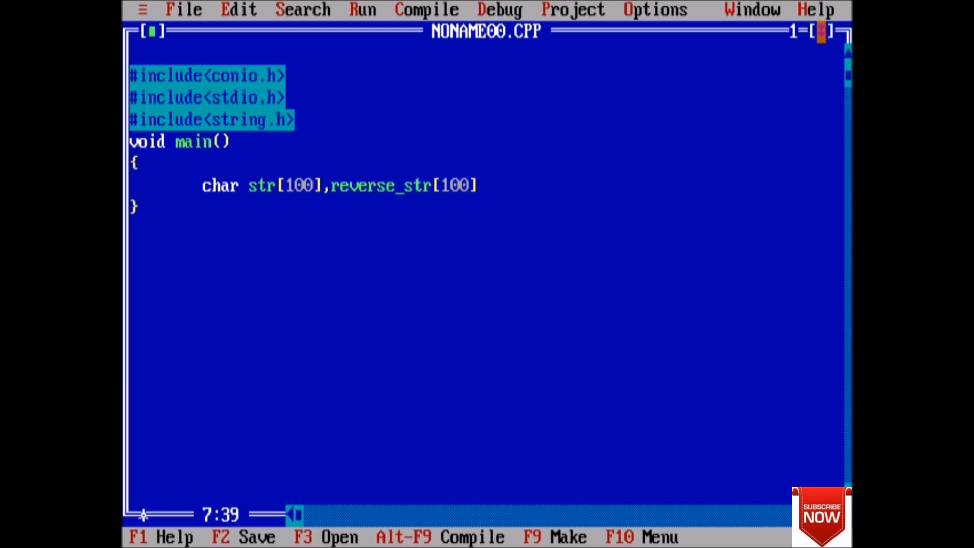
type(";")
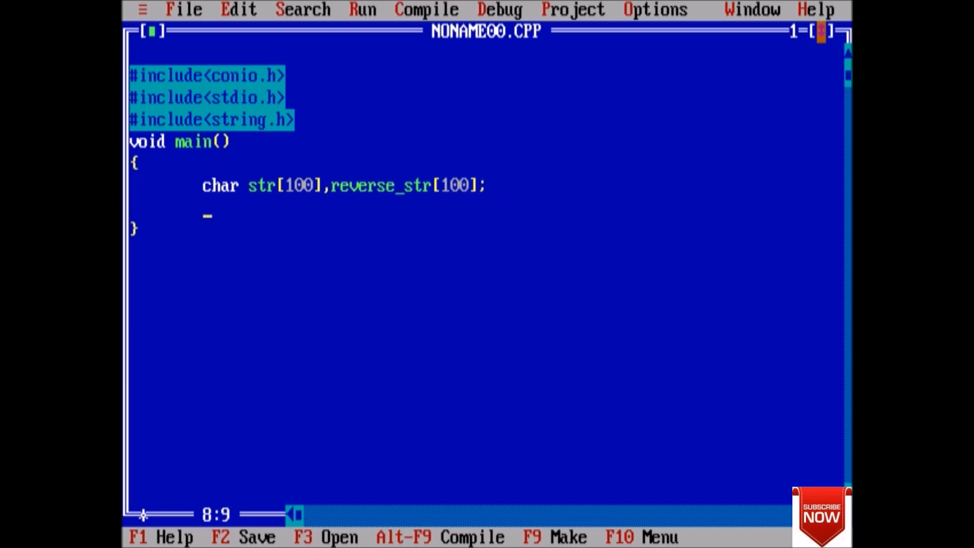
Step: Declare integer counters i and j, both initialized to 0
type("int i=0")
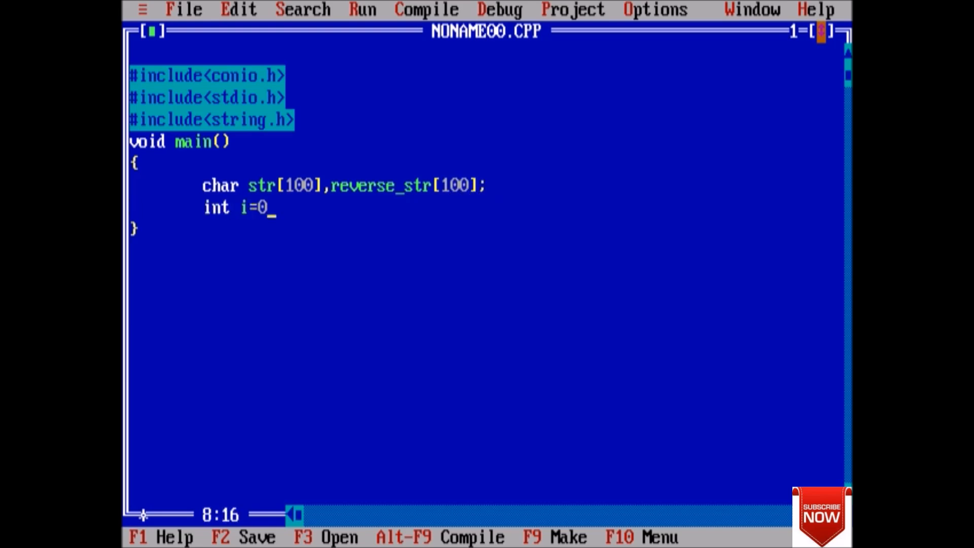
type(",j=")
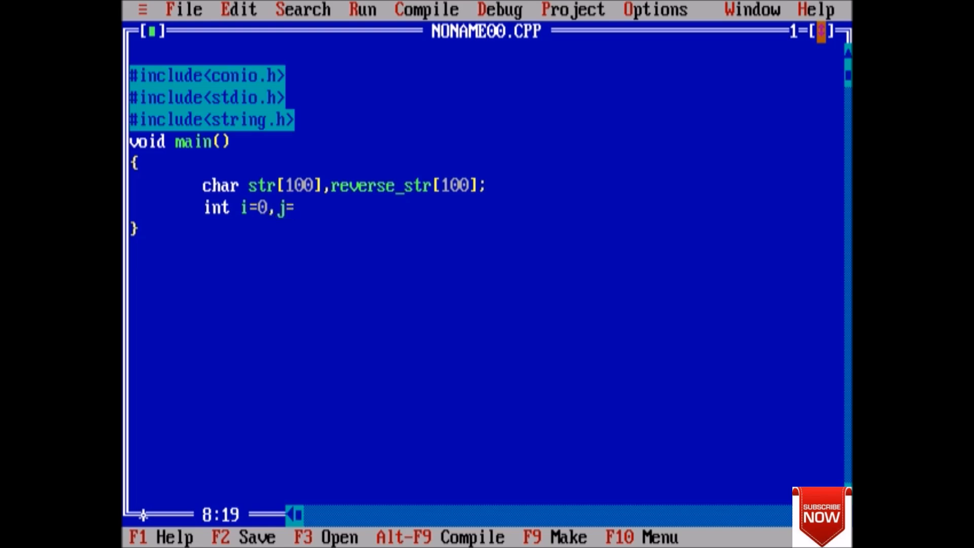
type("0;")
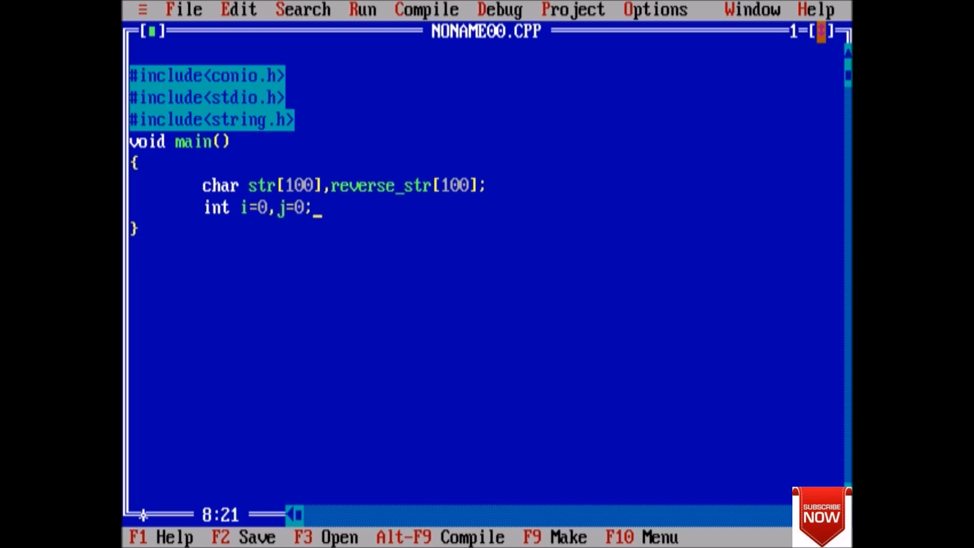
Step: Add clrscr(), printf("Enter any string::") and gets(str), then begin a j= assignment
type("clrscr")
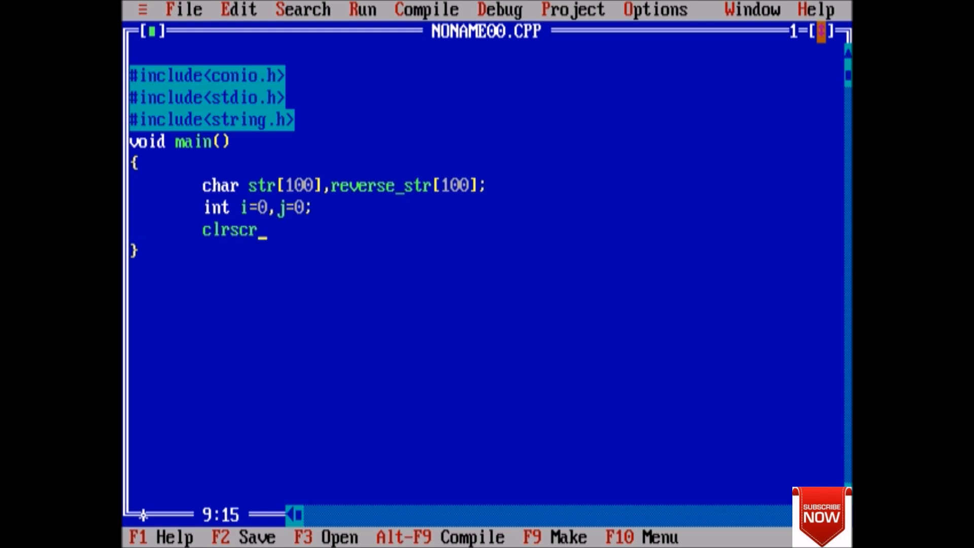
type("();")
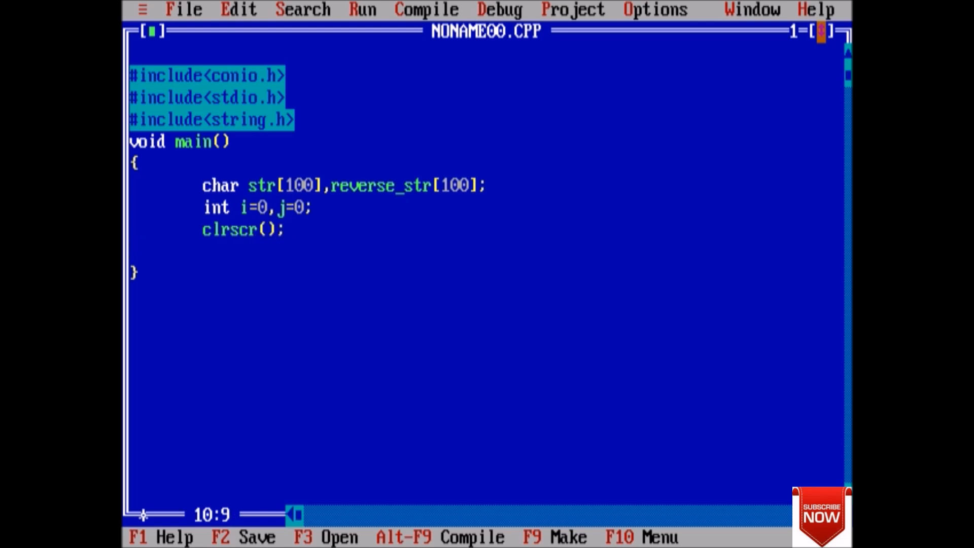
type("printf")
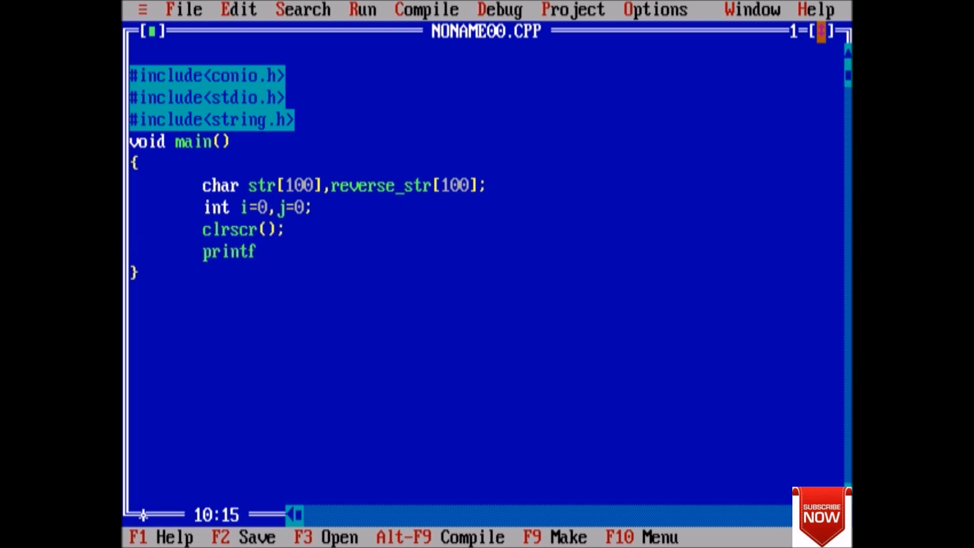
type("(\"")
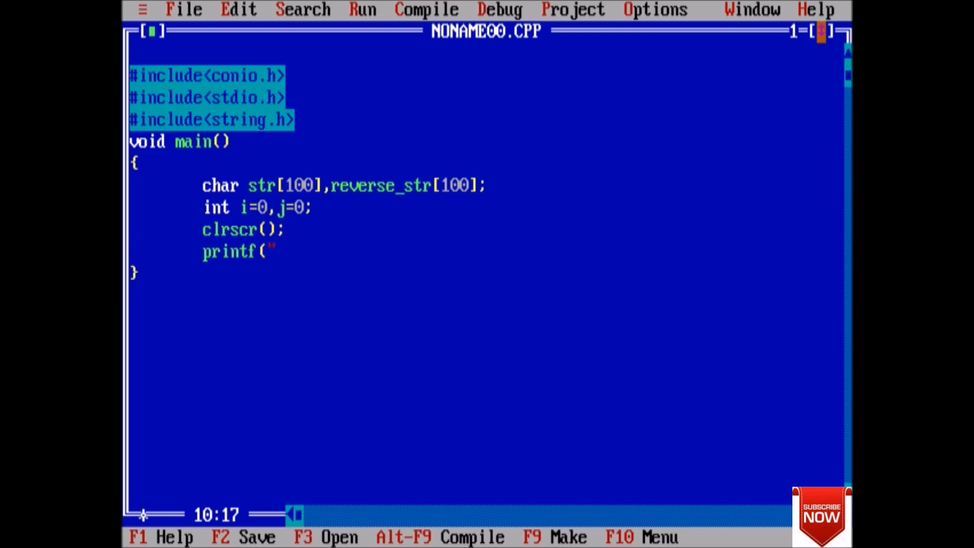
type("Enter")
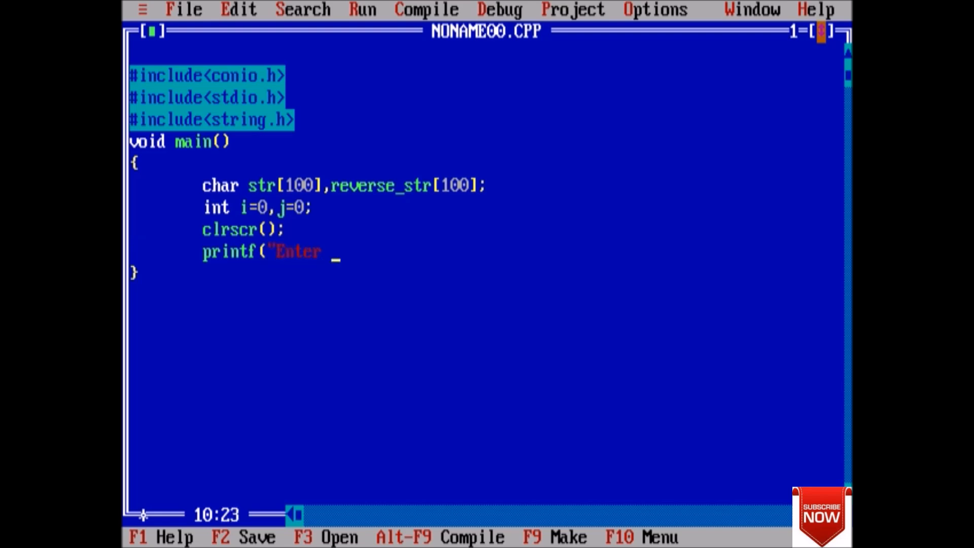
type("any str")
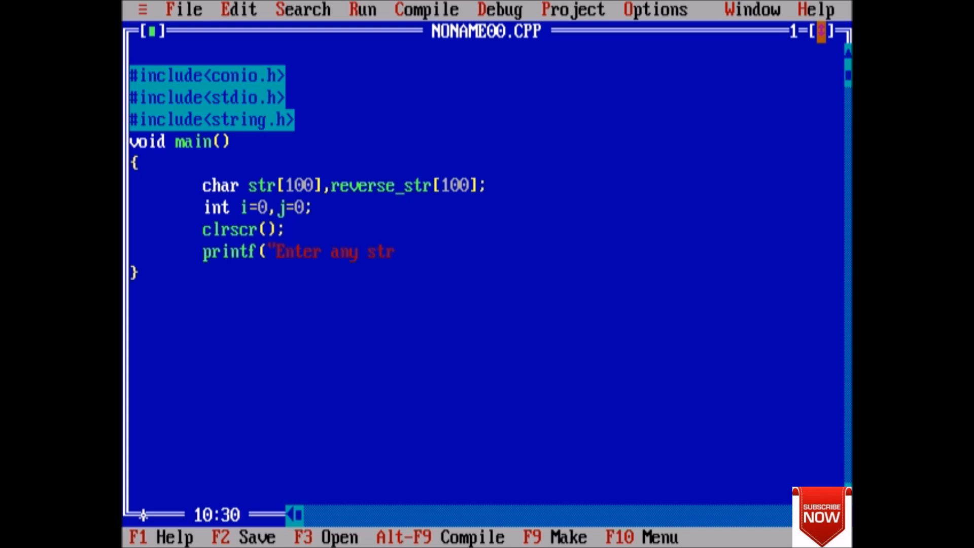
type("ing::\"")
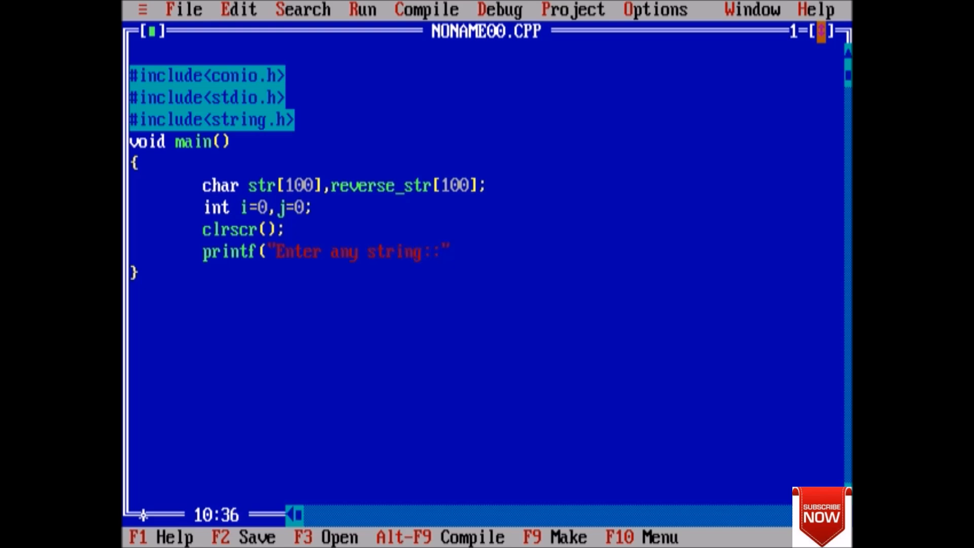
type(");")
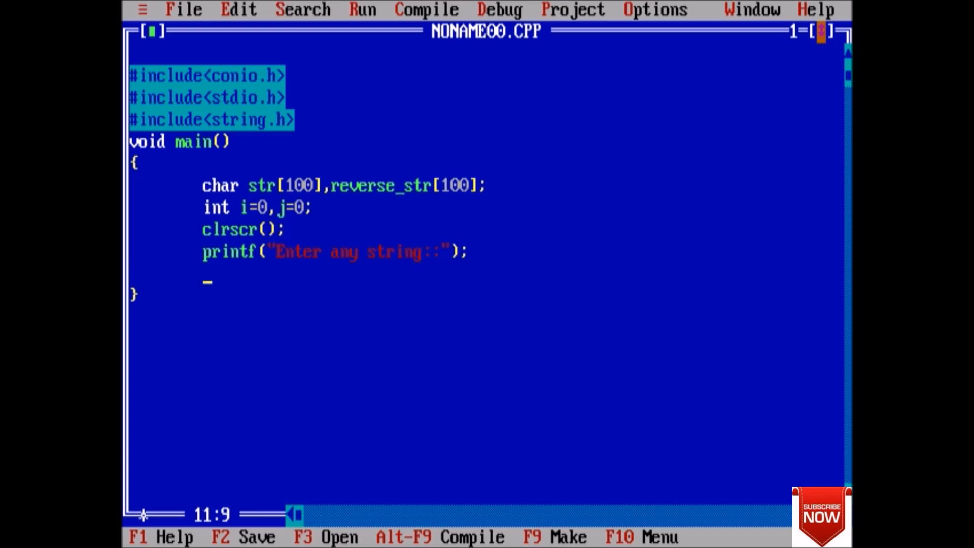
type("getd")
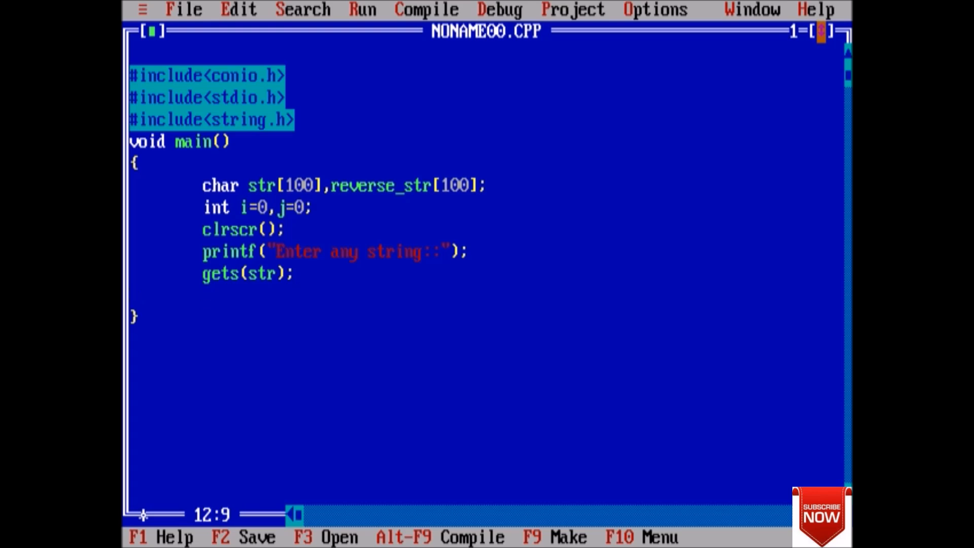
type("j=")
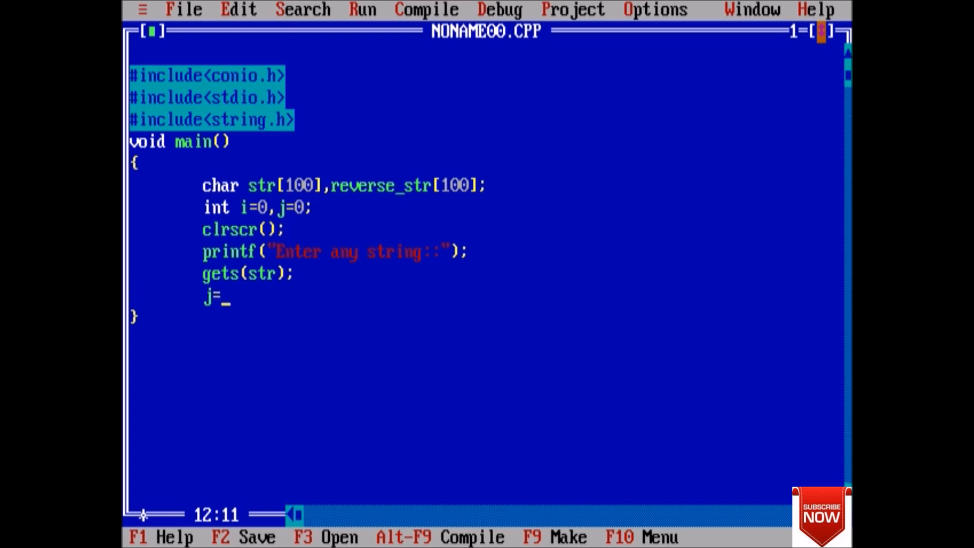
Step: Set j to strlen(str)
type("str")
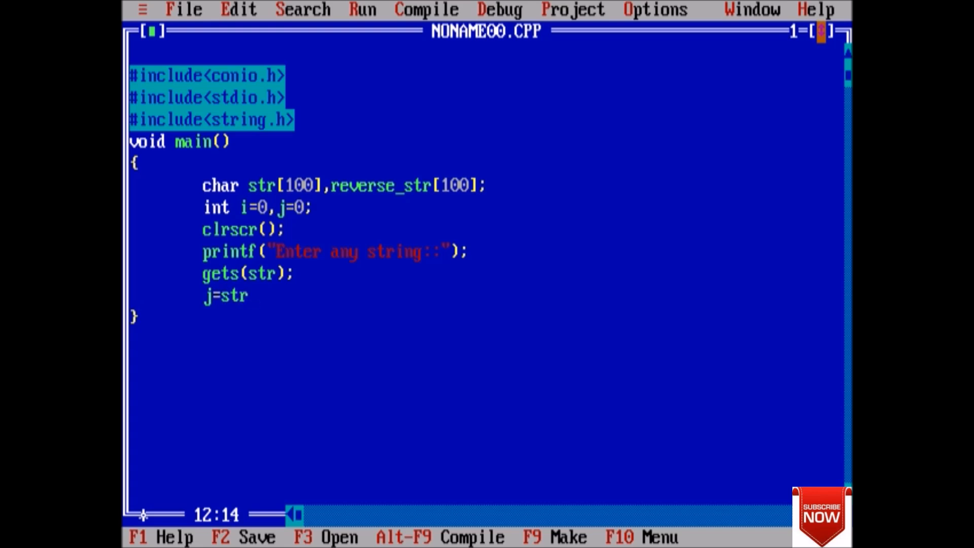
type("len(")
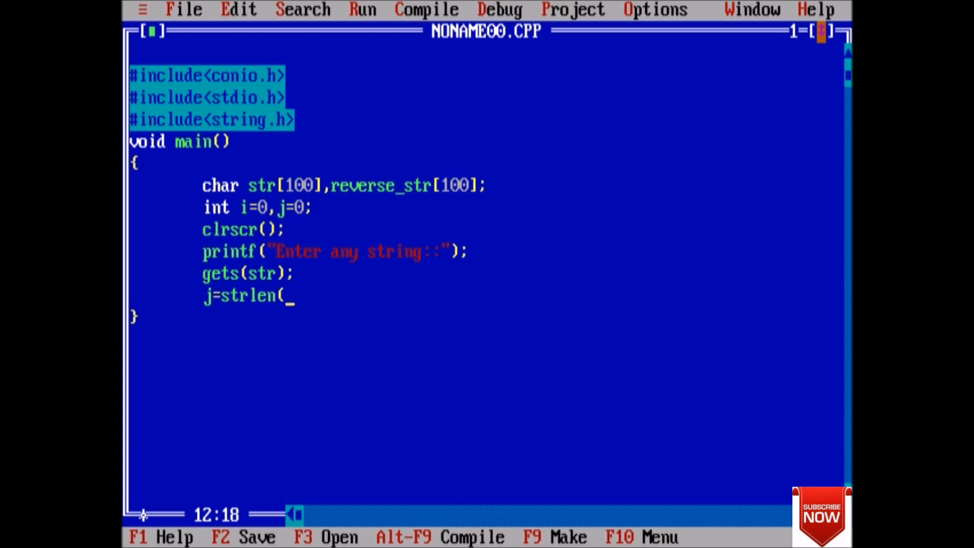
type("str")
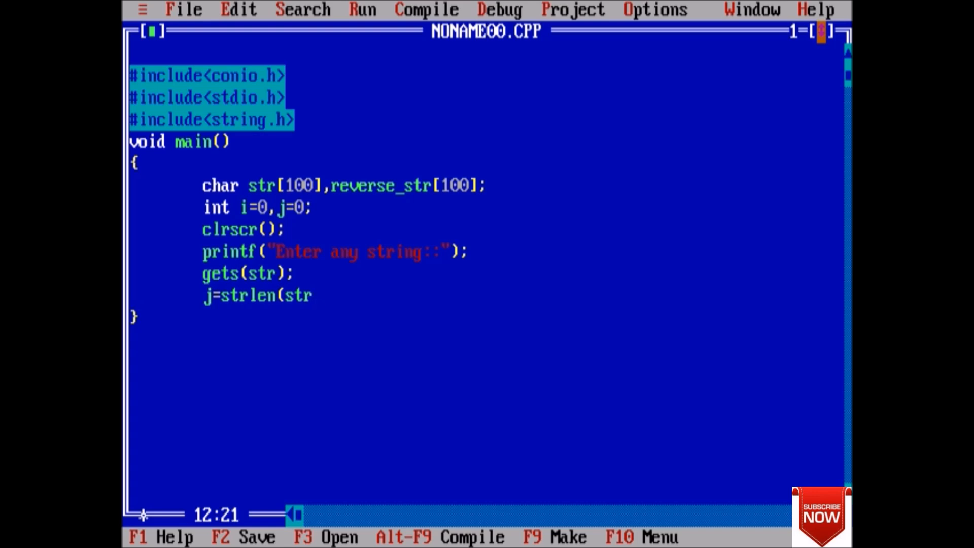
type(");")
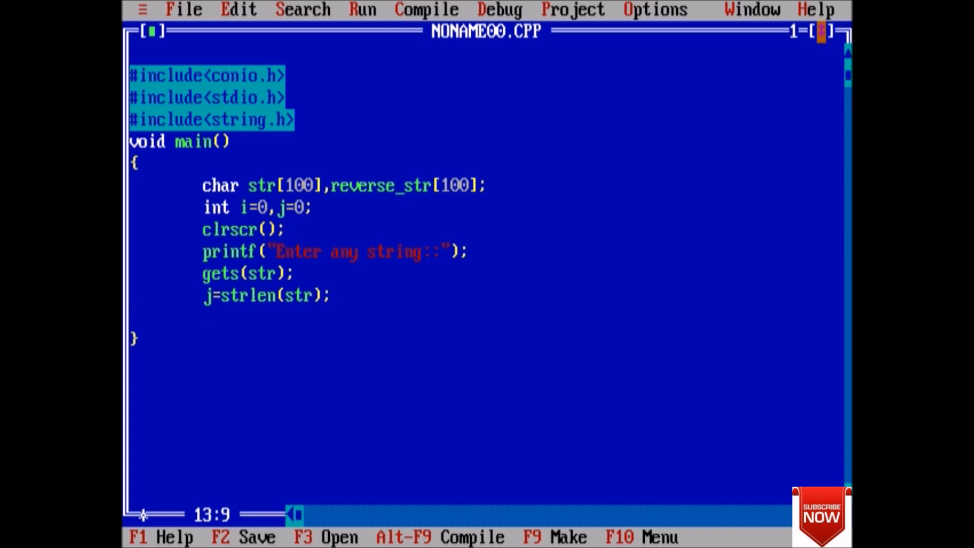
Step: Open a while(i<j) loop with its brace and start its body
type("while")
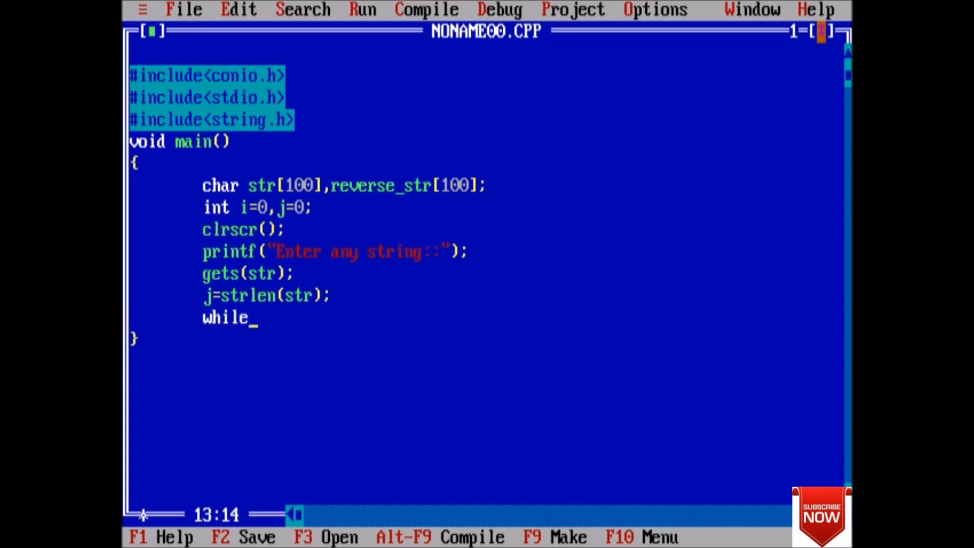
type("(i")
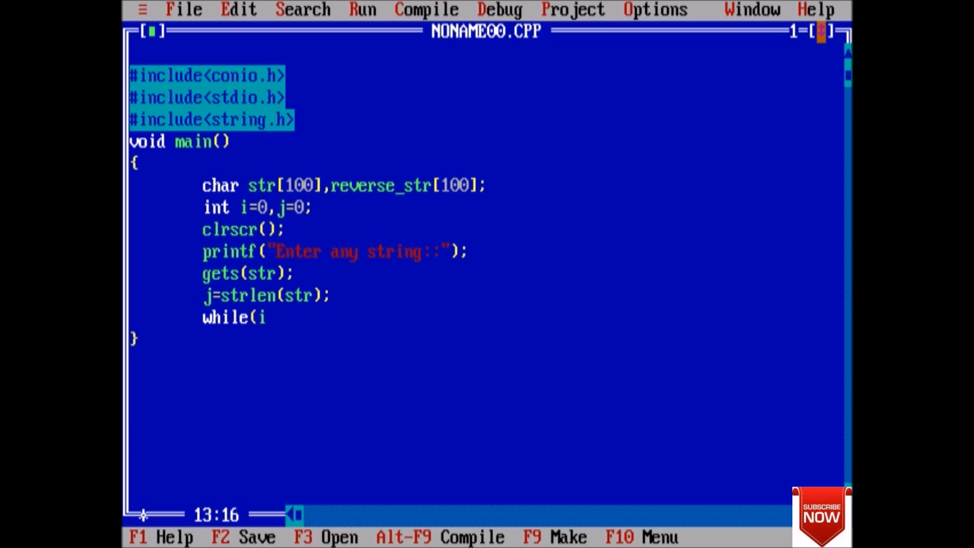
type("<j>")
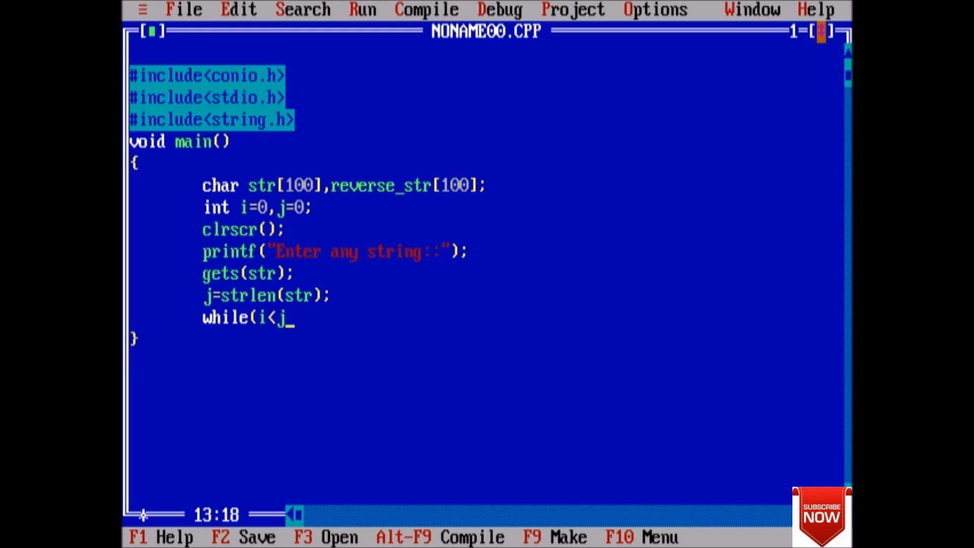
type(")")
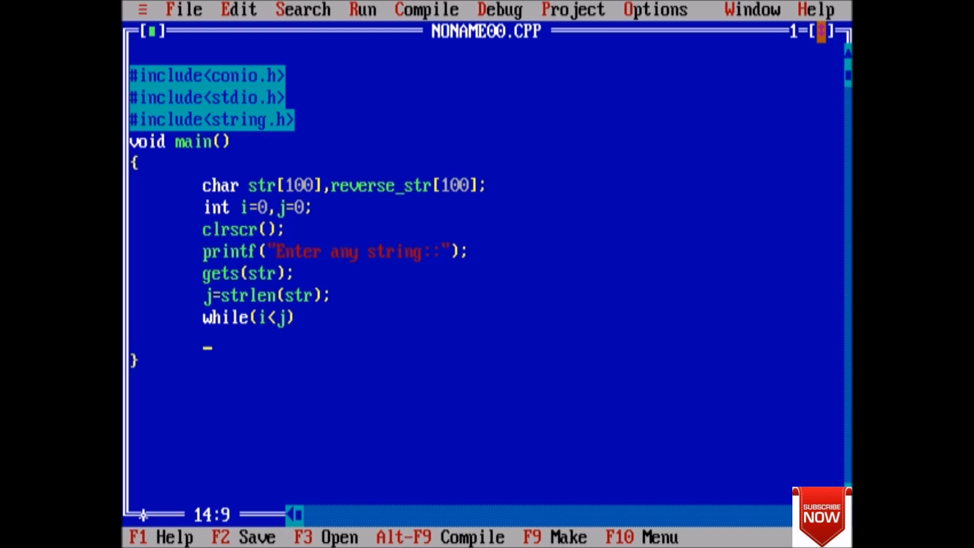
type("{")
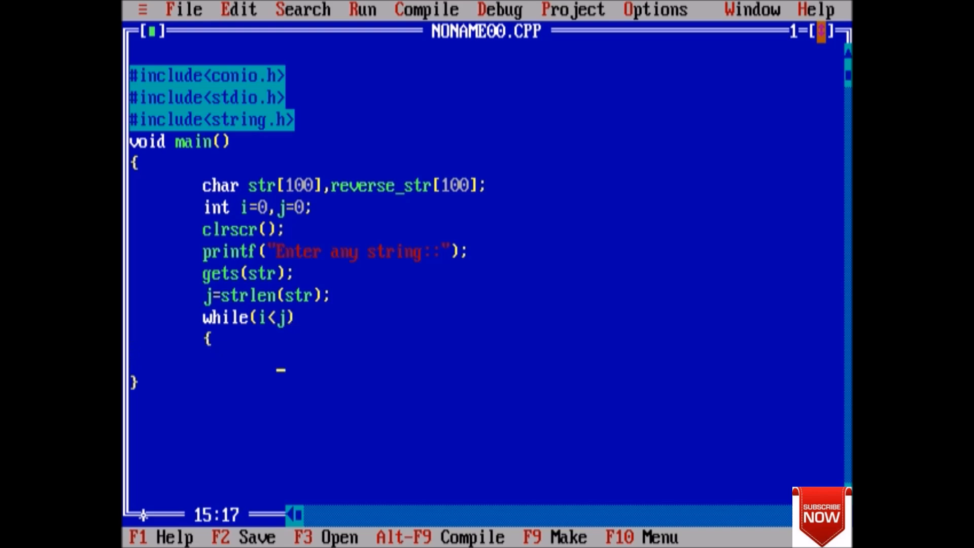
type("te")
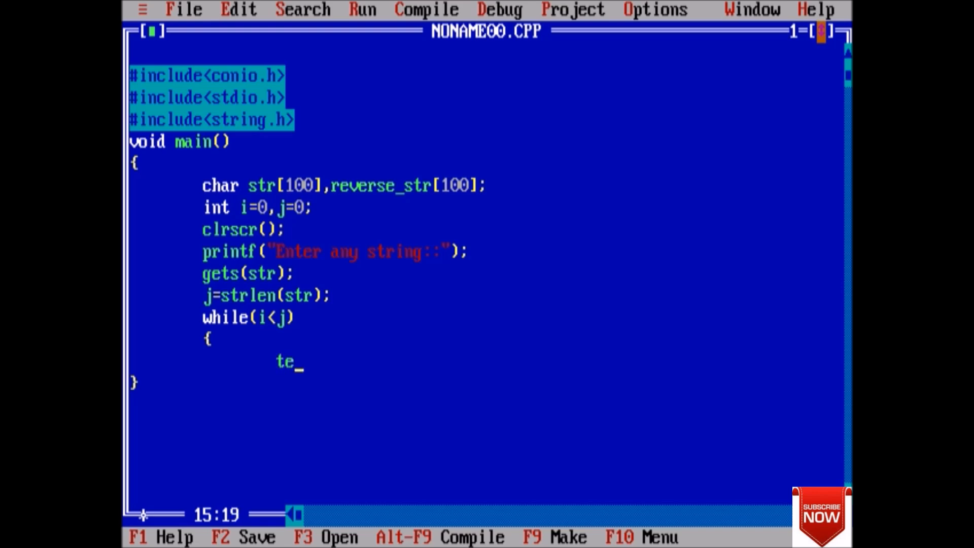
Step: Add temp to the char declaration and write temp=str[j]; in the loop
type("mp")
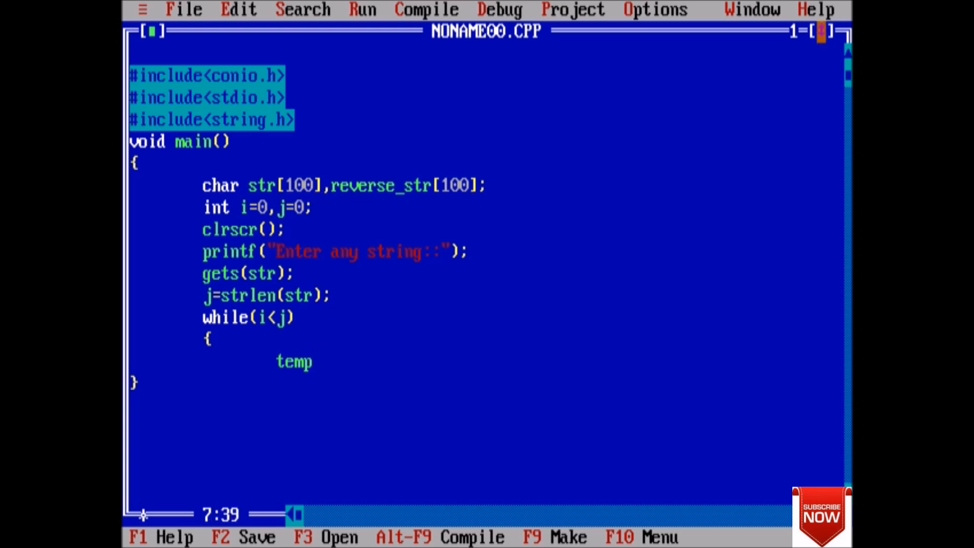
type(",temp")
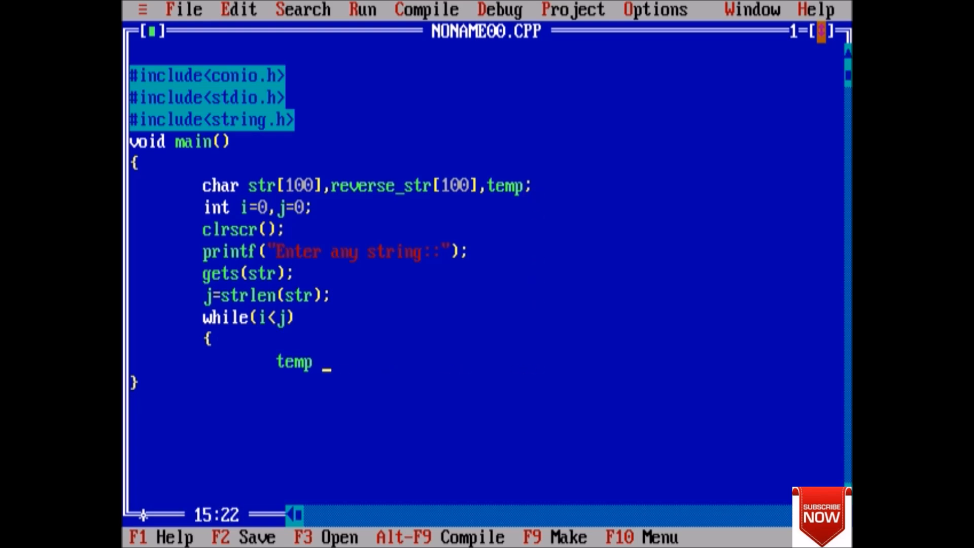
type("=st")
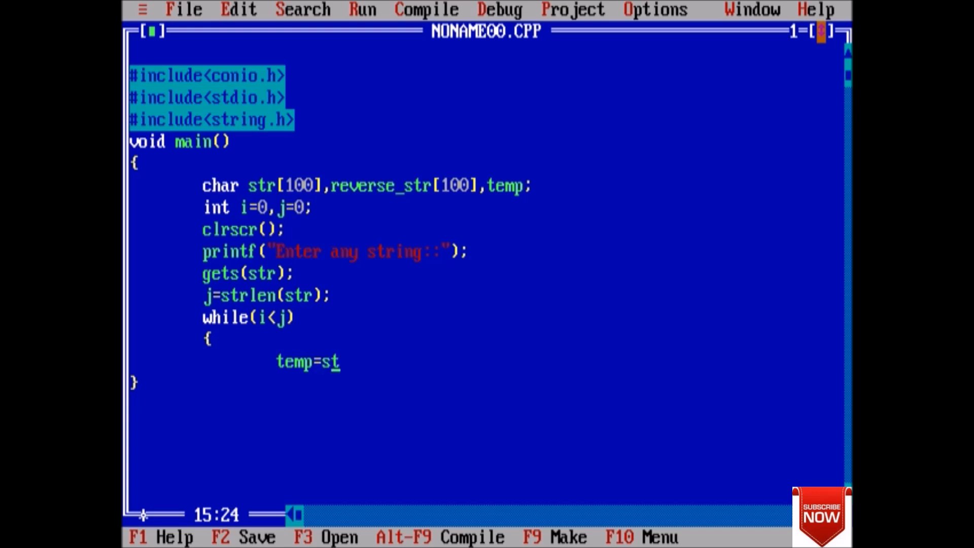
type("r[j]")
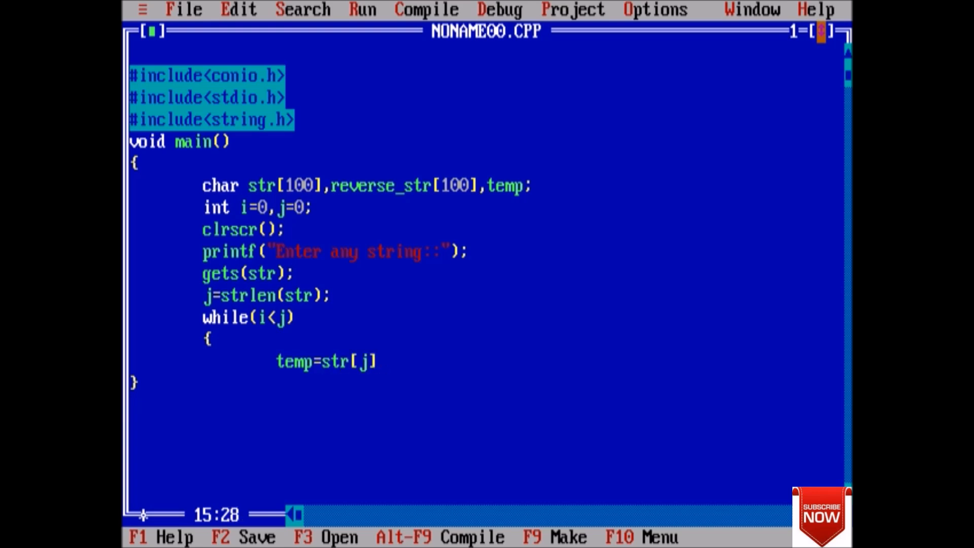
type(";")
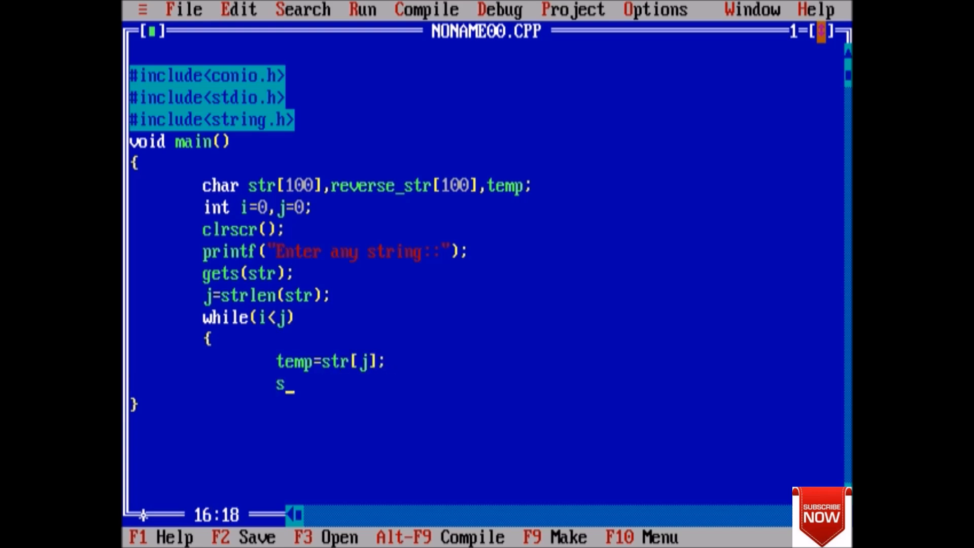
Step: Write the swap line str[j]=str[i];, correcting its index to j
type("tr")
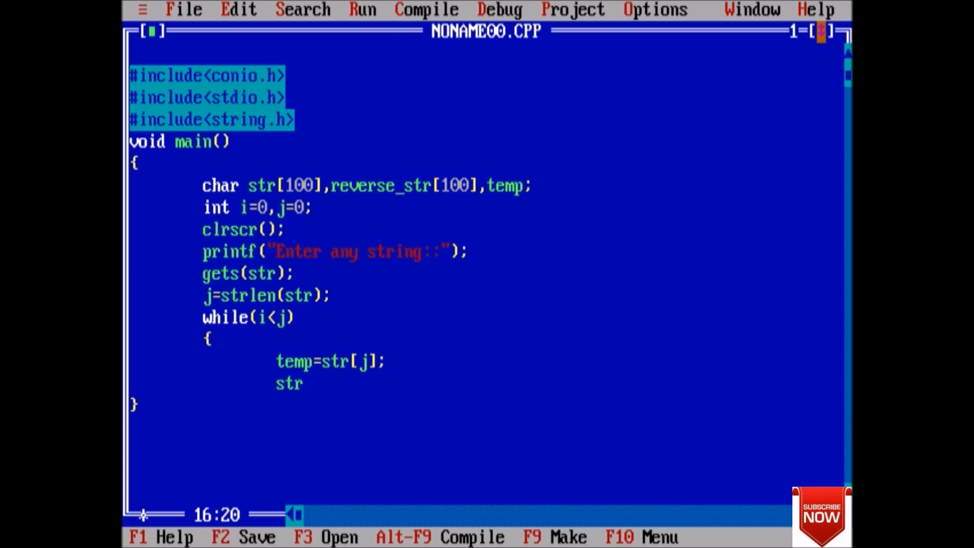
type("[i")
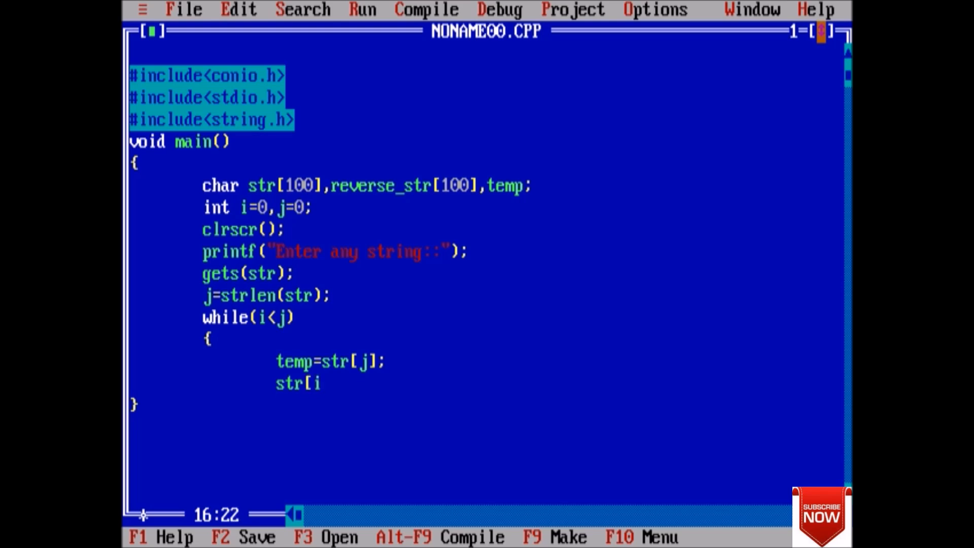
type("]=")
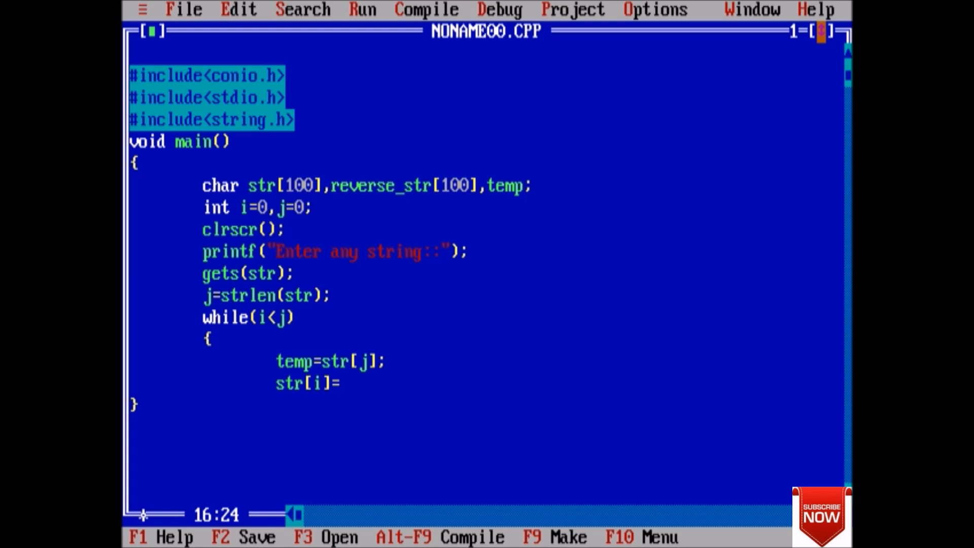
key("Left")
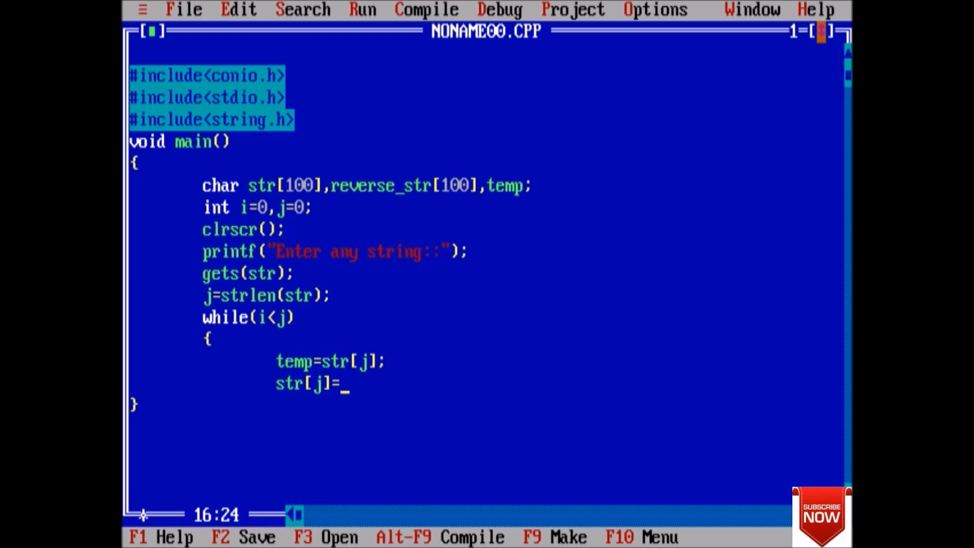
type("str[")
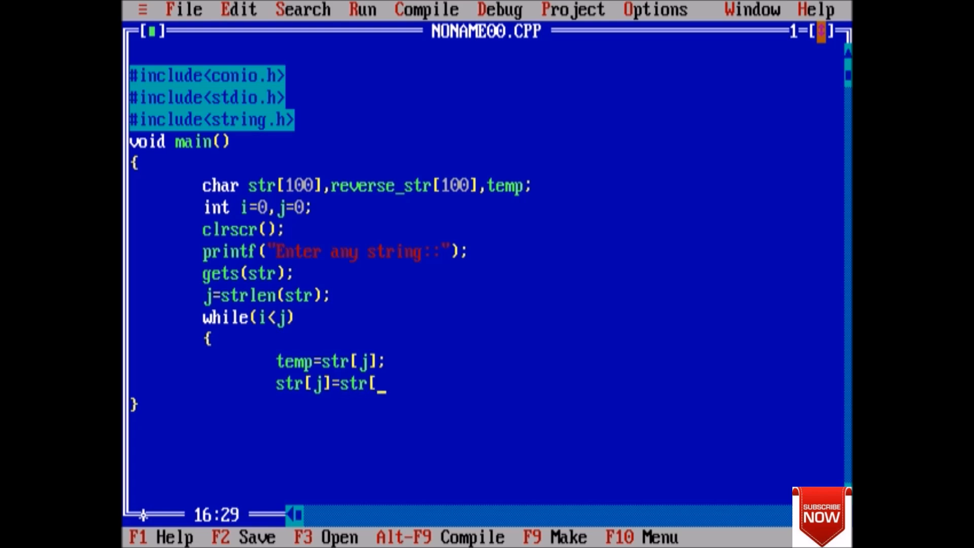
type("i];")
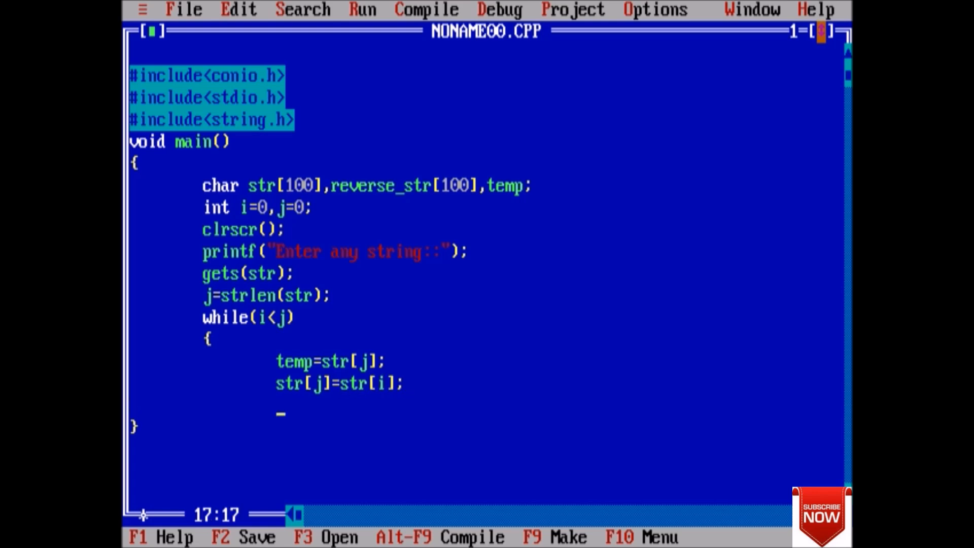
Step: Complete the swap with str[i]=temp; then add i++; and j--;
type("str")
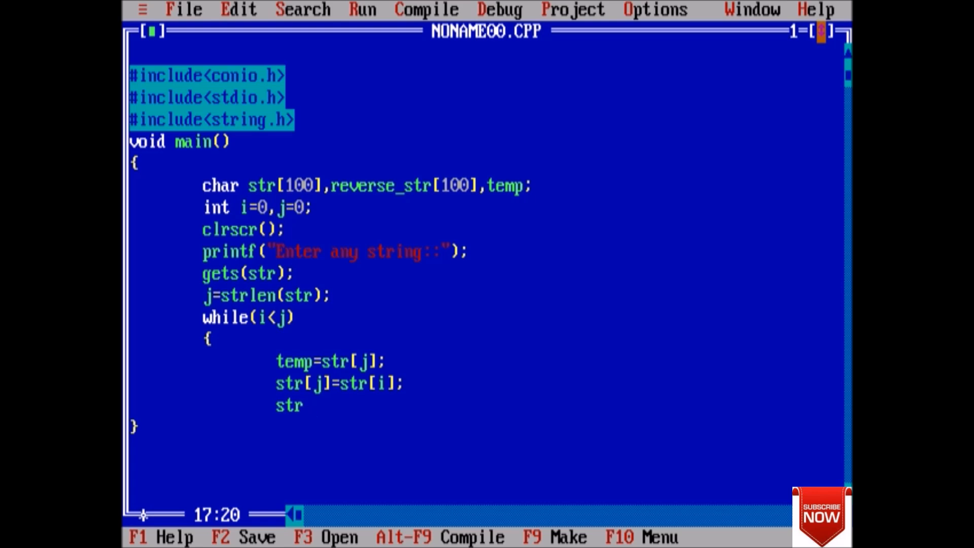
type("[")
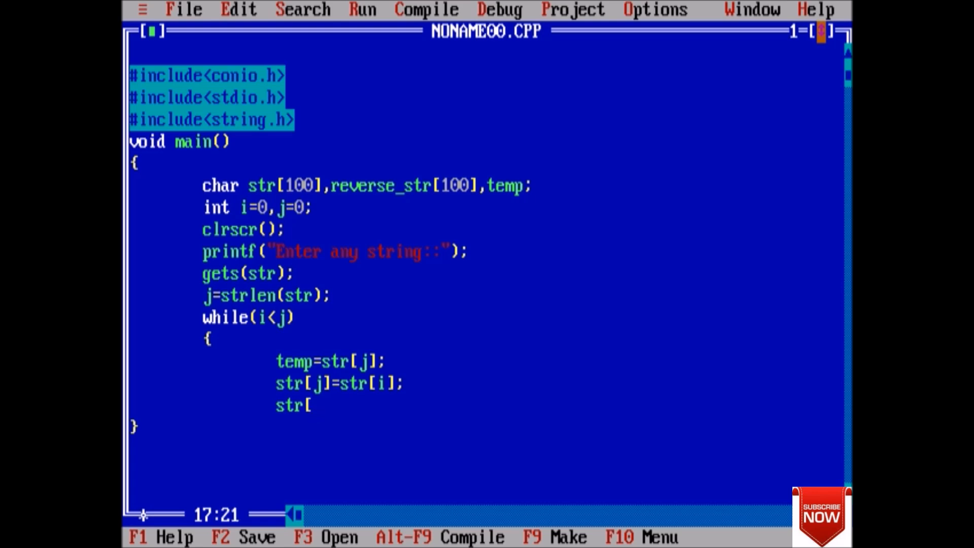
type("i]")
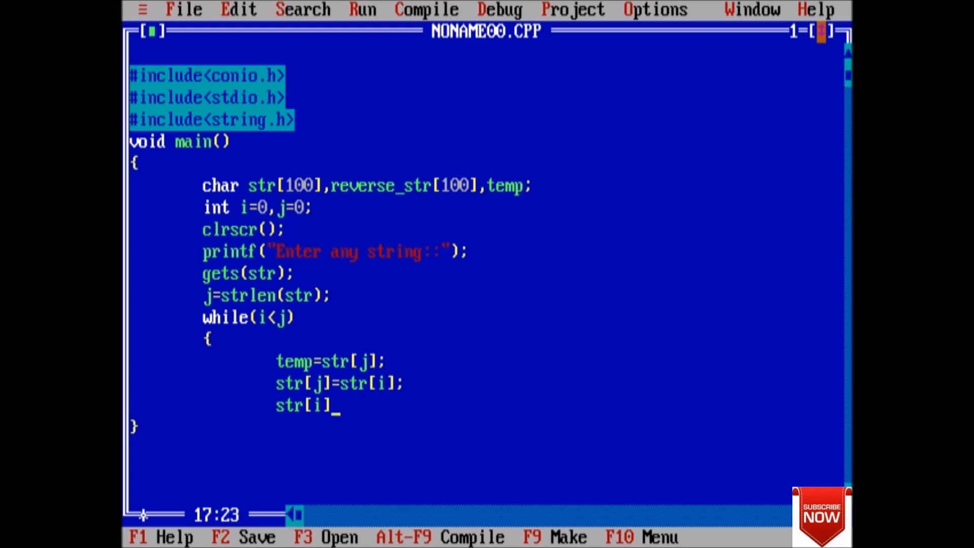
type("=temp")
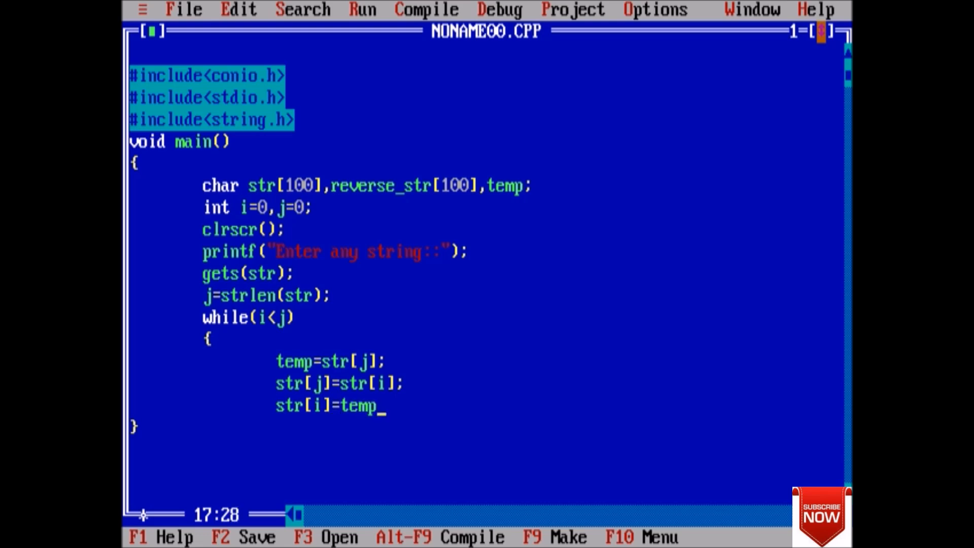
type(";")
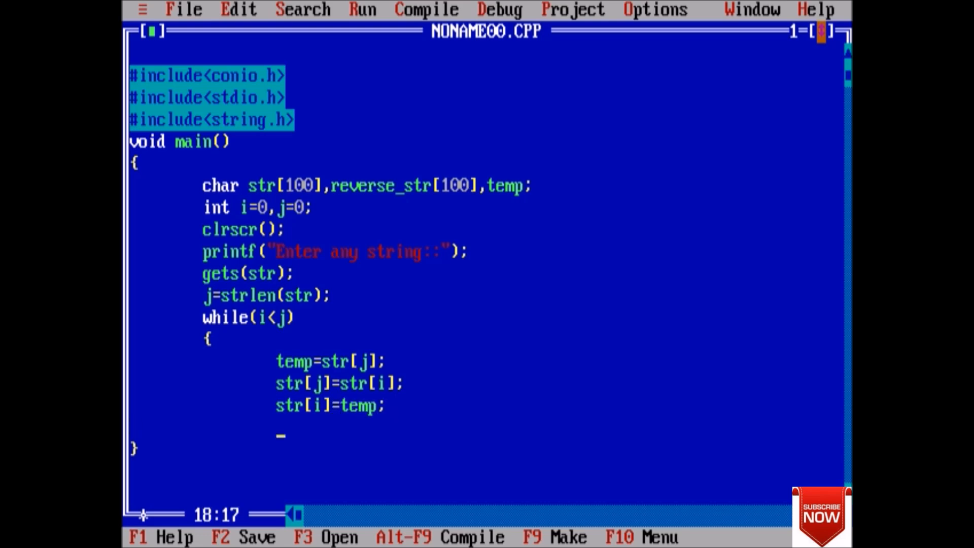
type("i++")
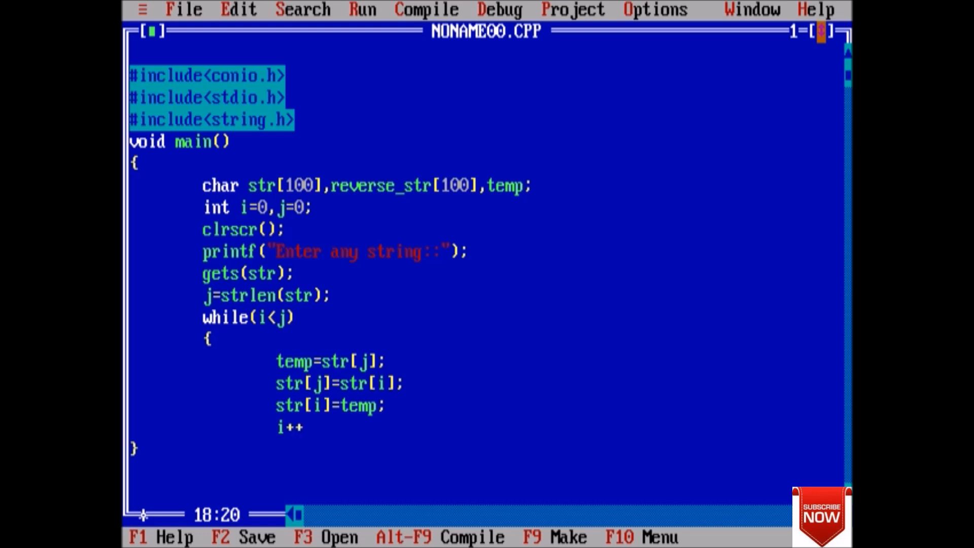
type(";")
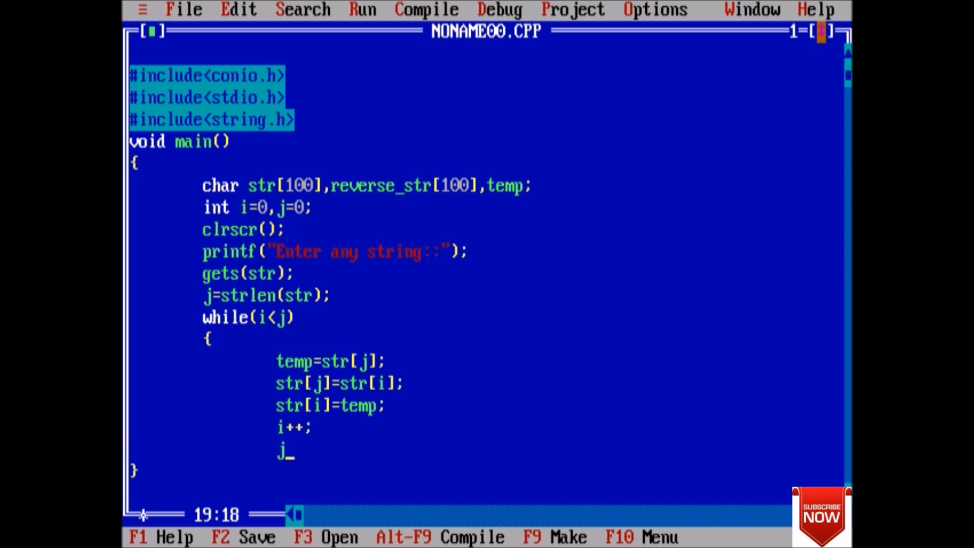
type("--;")
type("}")
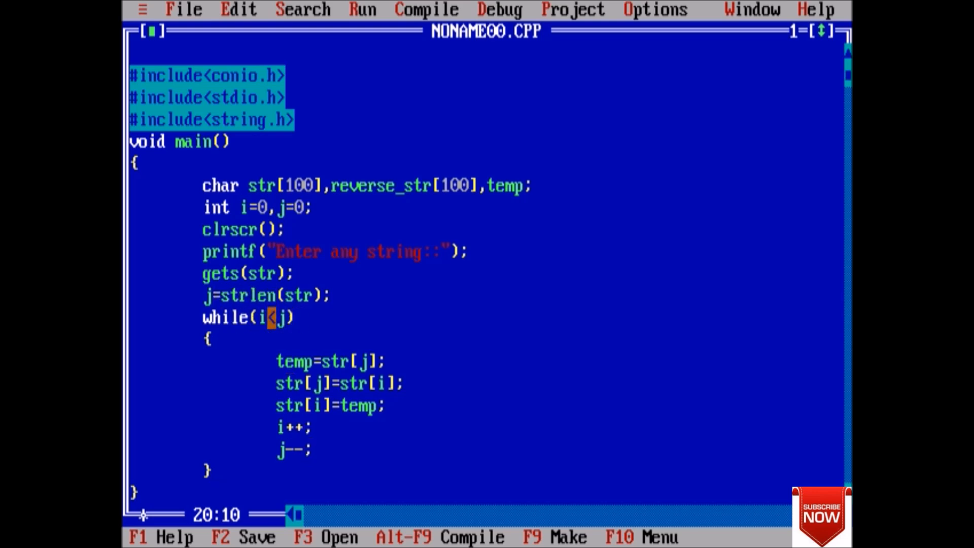
Step: Move the cursor past the closed while loop to start a new line
key("Right")
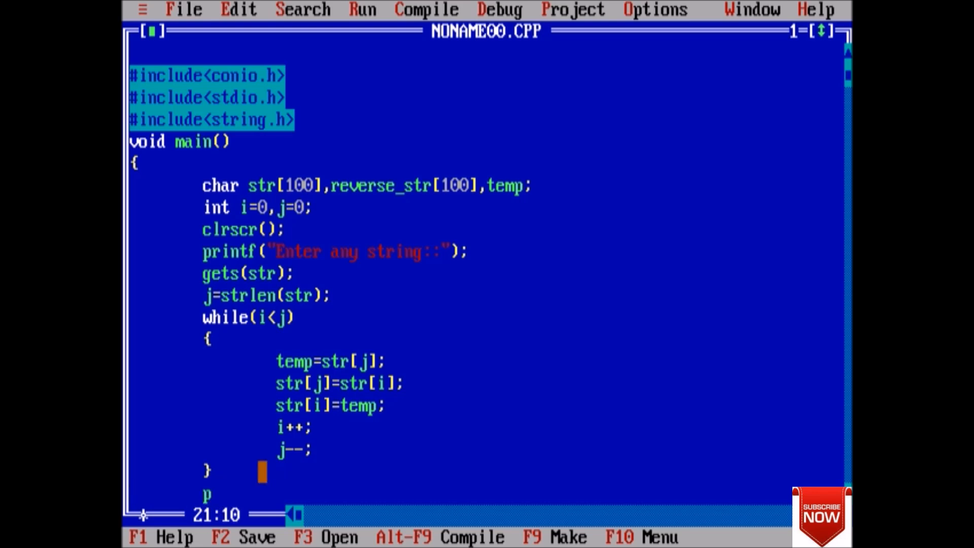
Step: Start printf("The reversed string is below the while loop
type("rintf(")
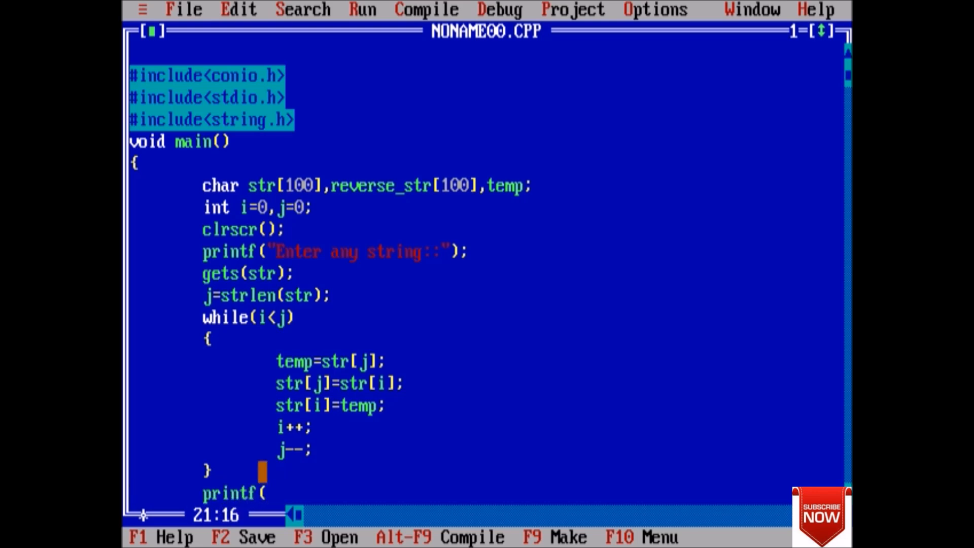
type("\"The reversed string")
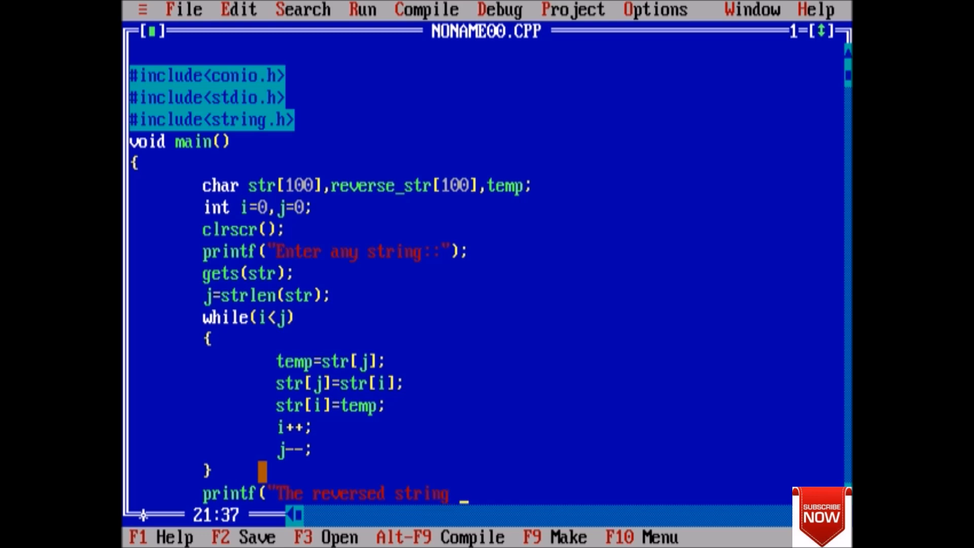
type("is")
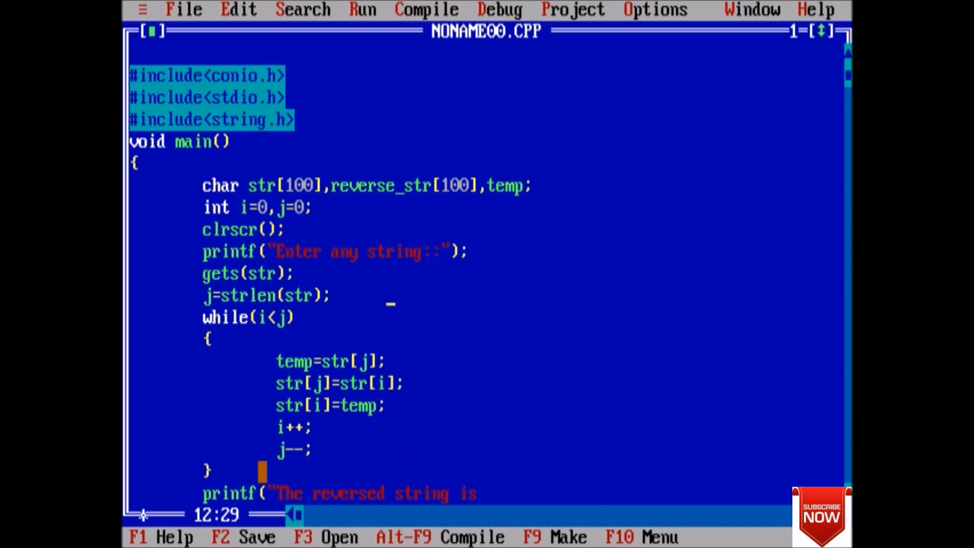
Step: Change j to strlen(str)-1 and make the printf output str with %s
type("-")
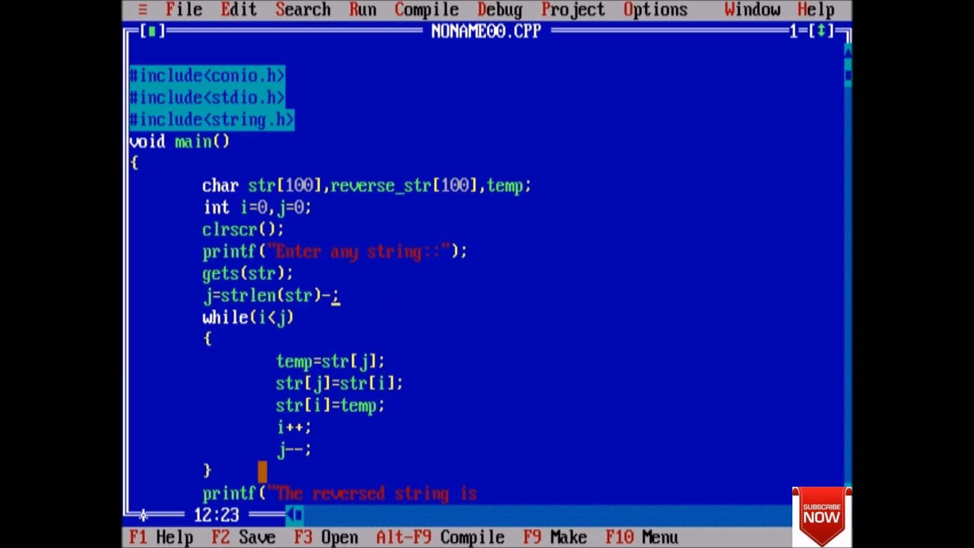
type("1")
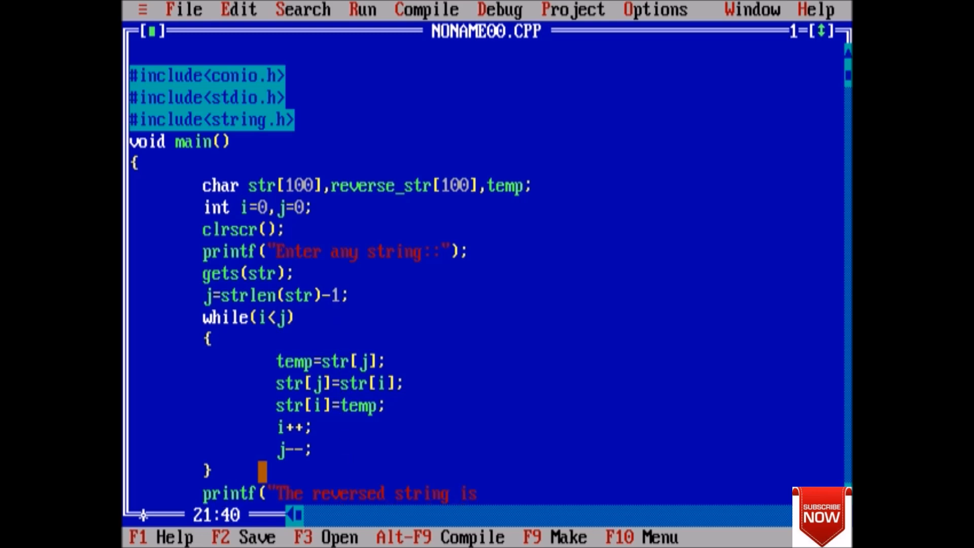
type("%s")
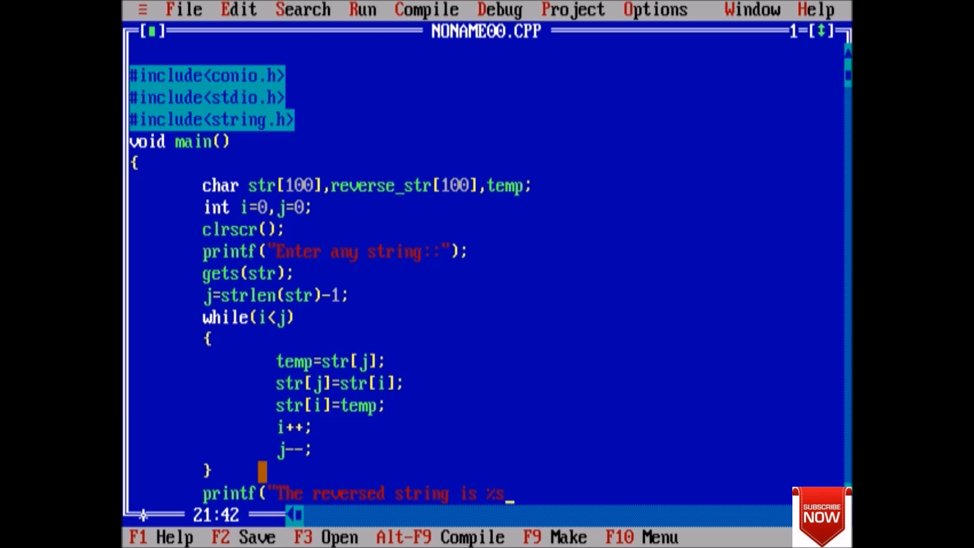
type(",str);")
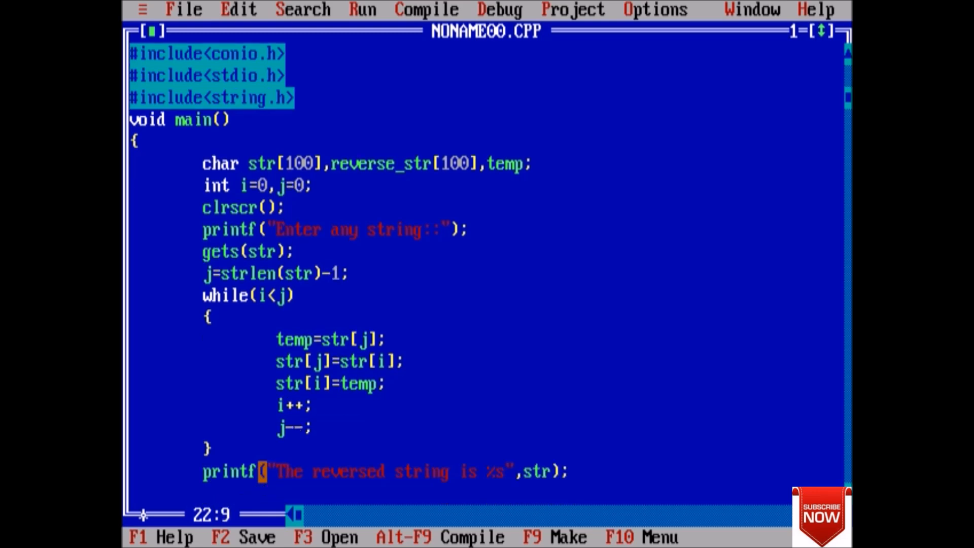
Step: Add getch(); after the printf to pause at the end
type("gee")
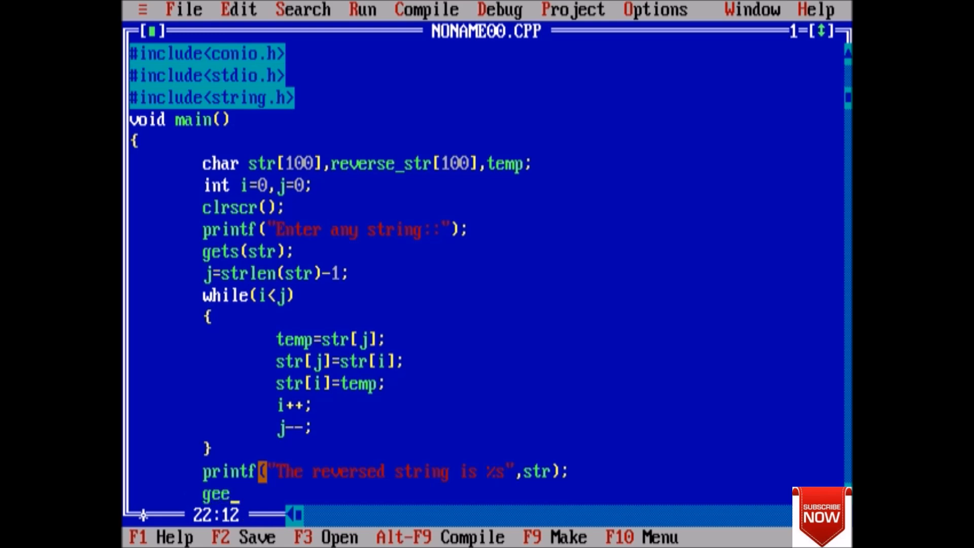
type("tch")
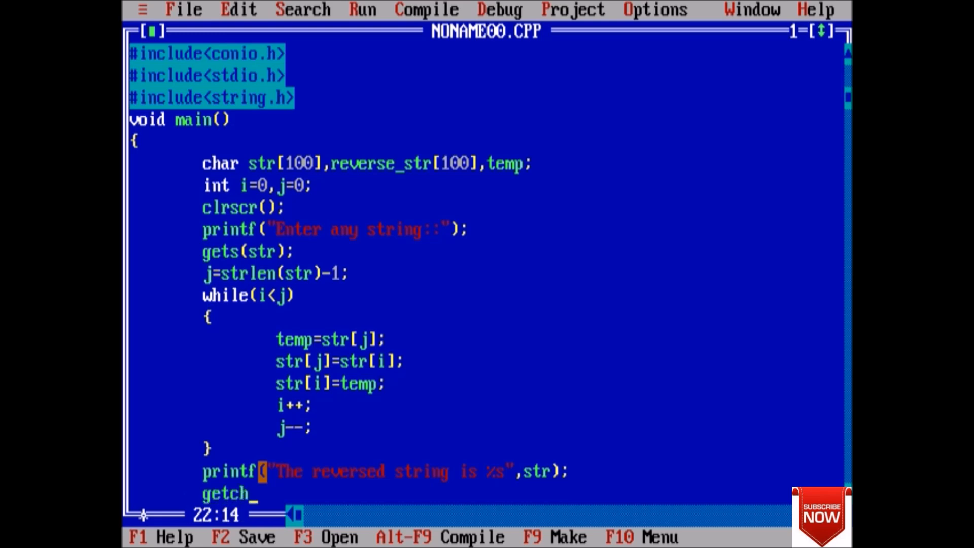
type("();")
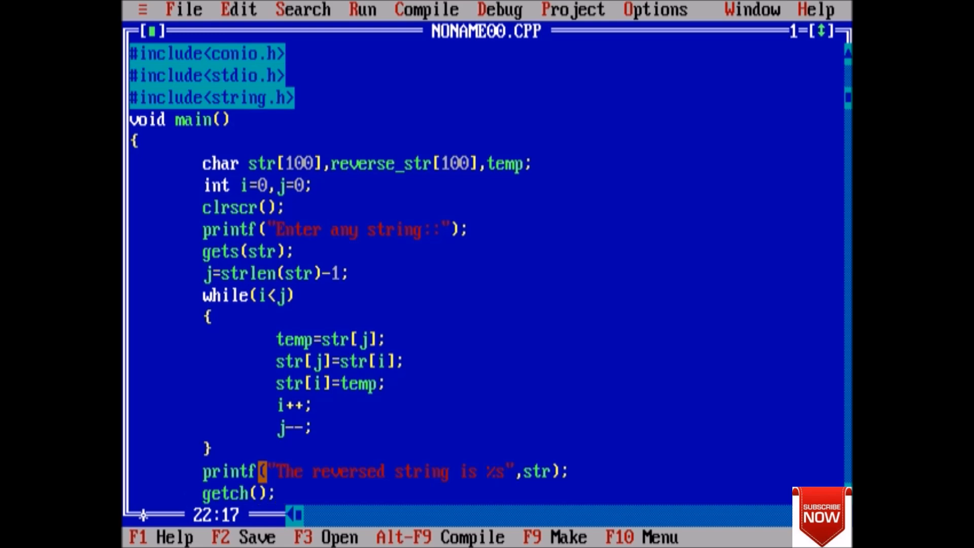